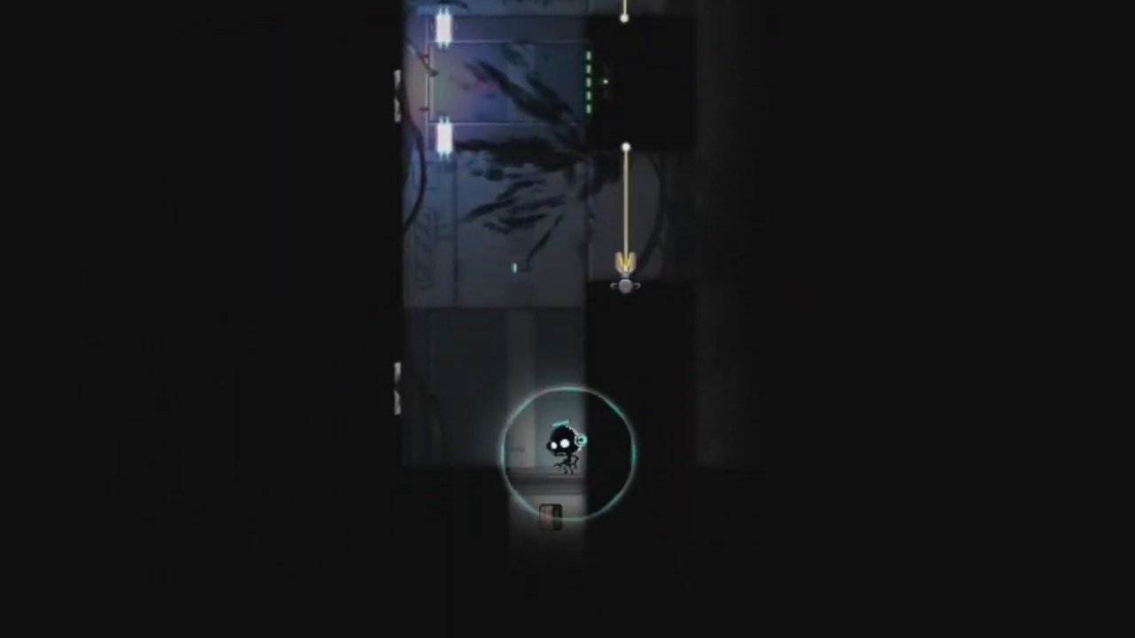
key("right")
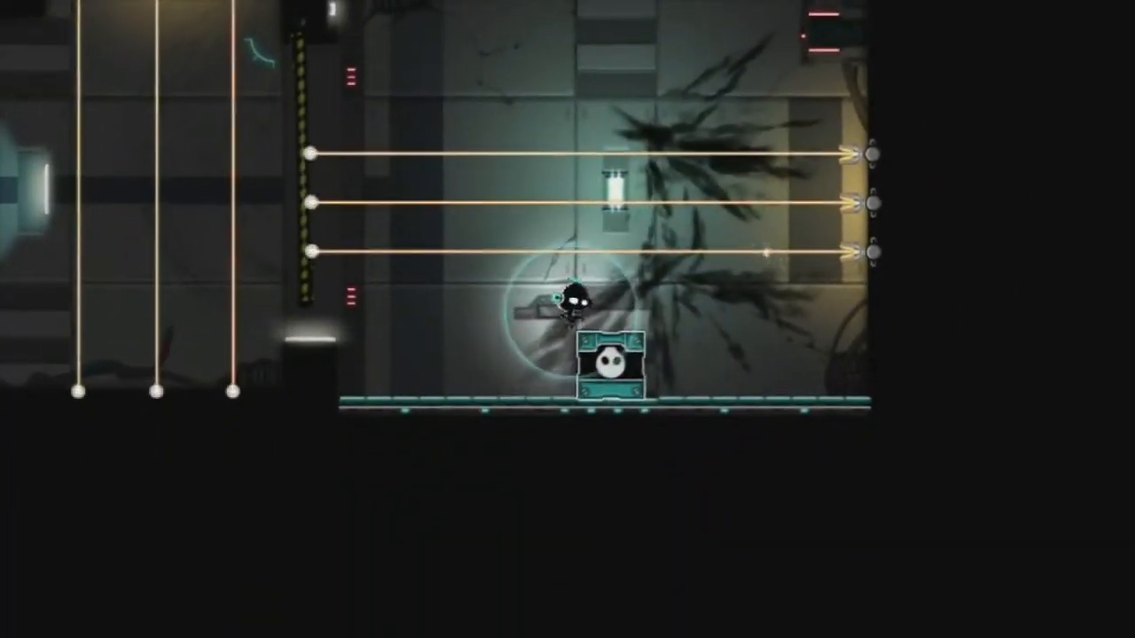
scroll("down", 3)
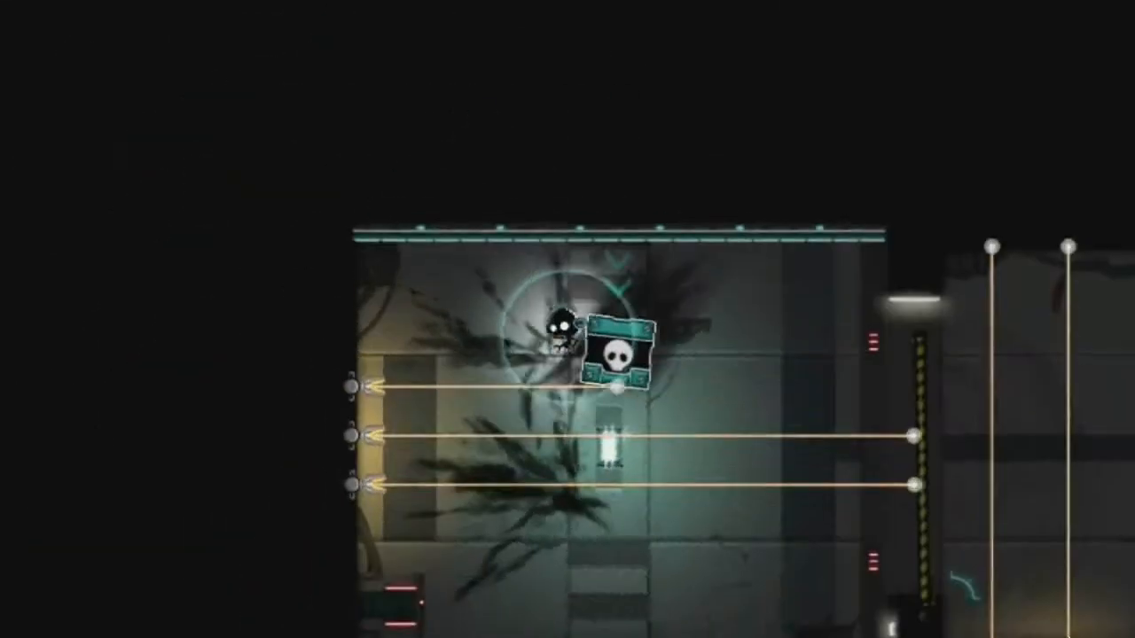